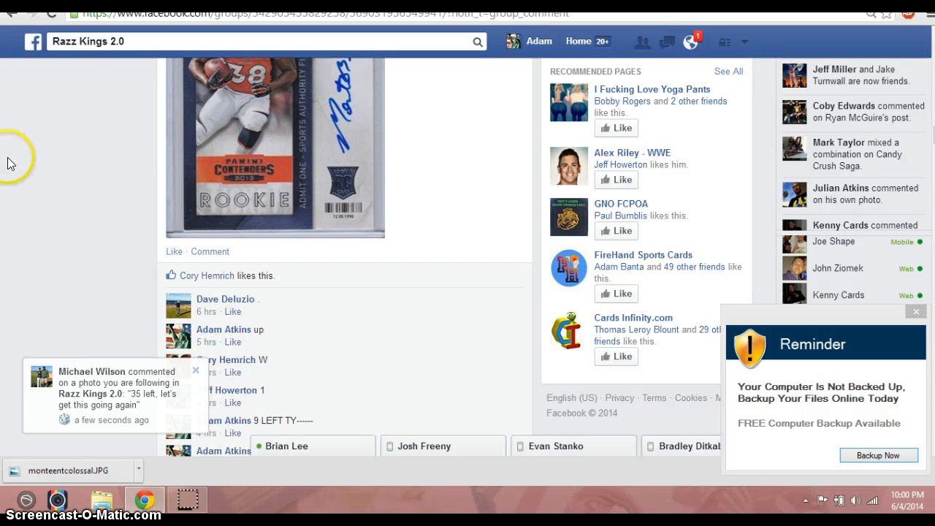
# Step: Scroll the Facebook post's comments, expand the ten-name spot list, and move to RANDOM.ORG
pyautogui.scroll(-3)
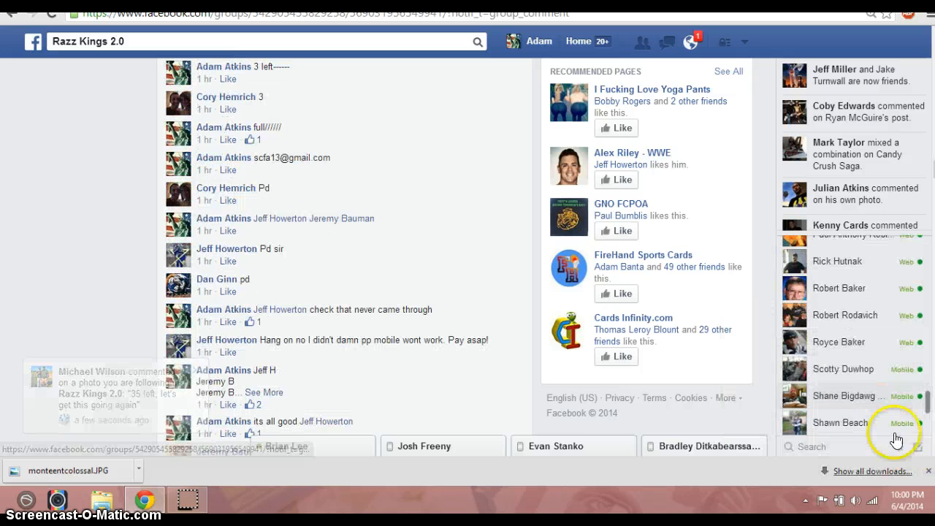
pyautogui.click(903, 507)
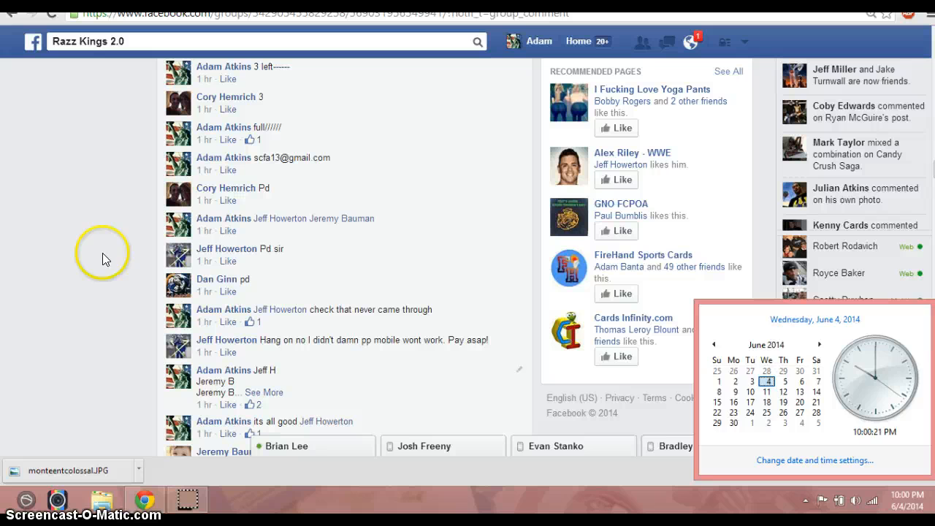
pyautogui.scroll(-3)
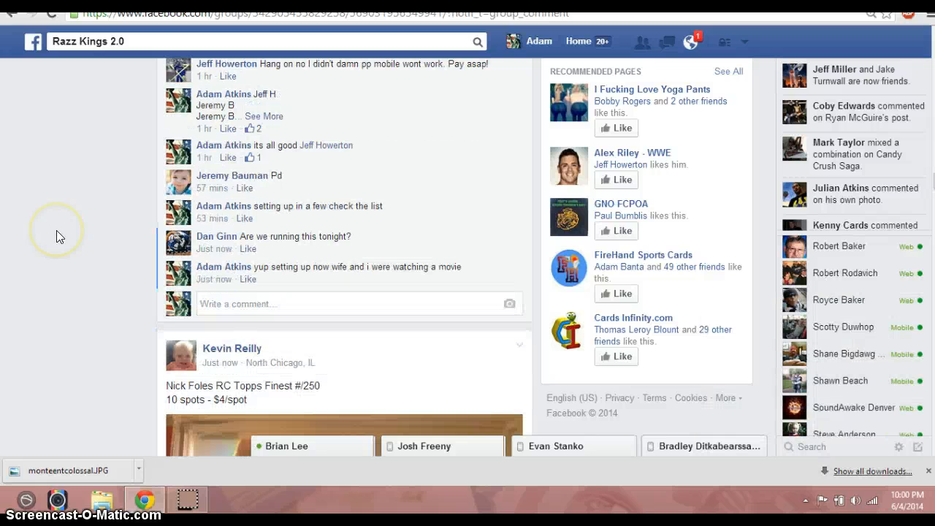
pyautogui.scroll(-3)
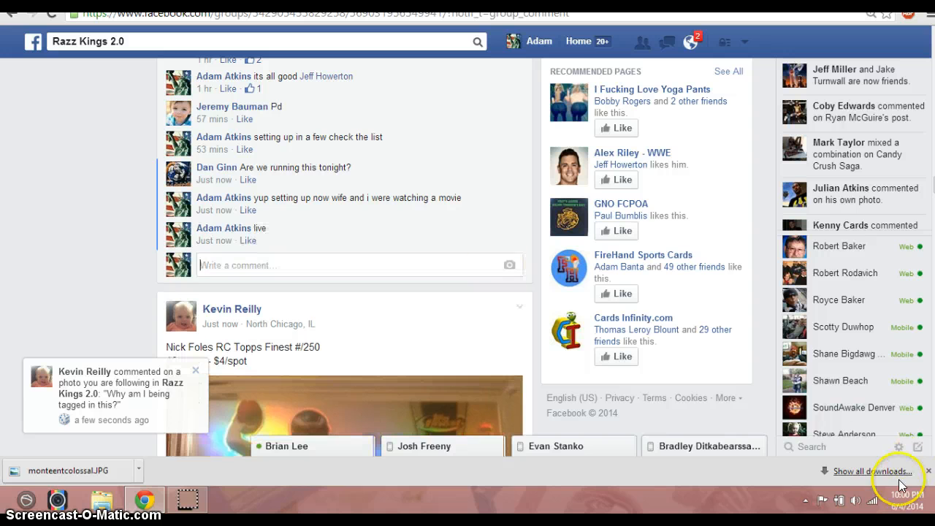
pyautogui.click(903, 495)
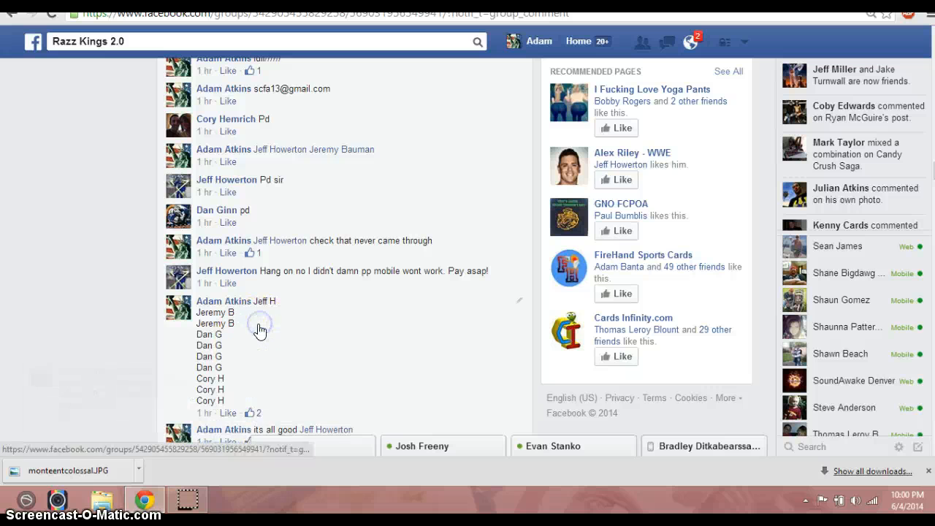
pyautogui.scroll(-3)
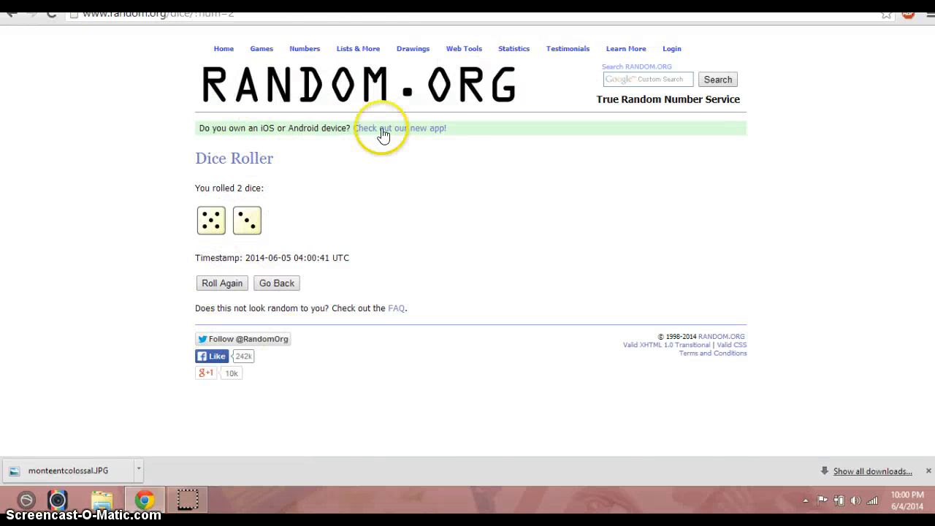
# Step: Open the List Randomizer holding the ten spot names and start randomizing them
pyautogui.click(358, 48)
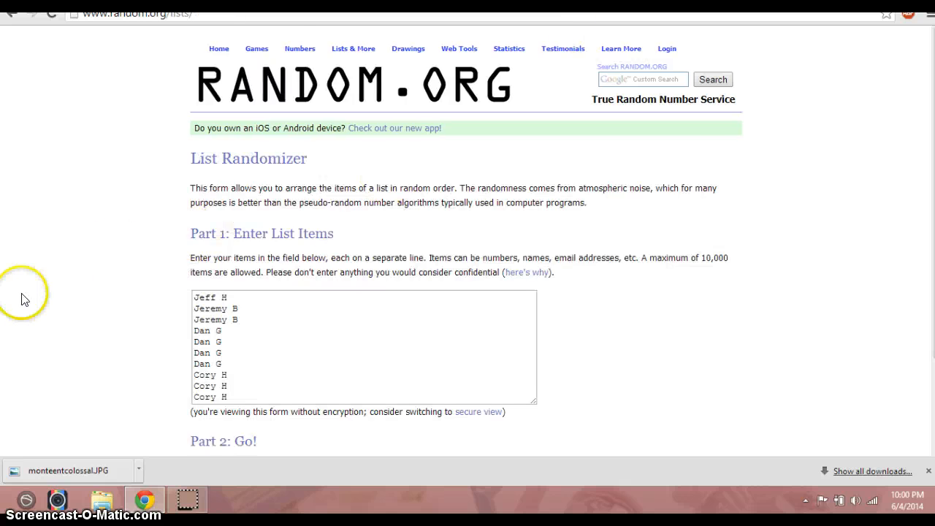
pyautogui.scroll(-3)
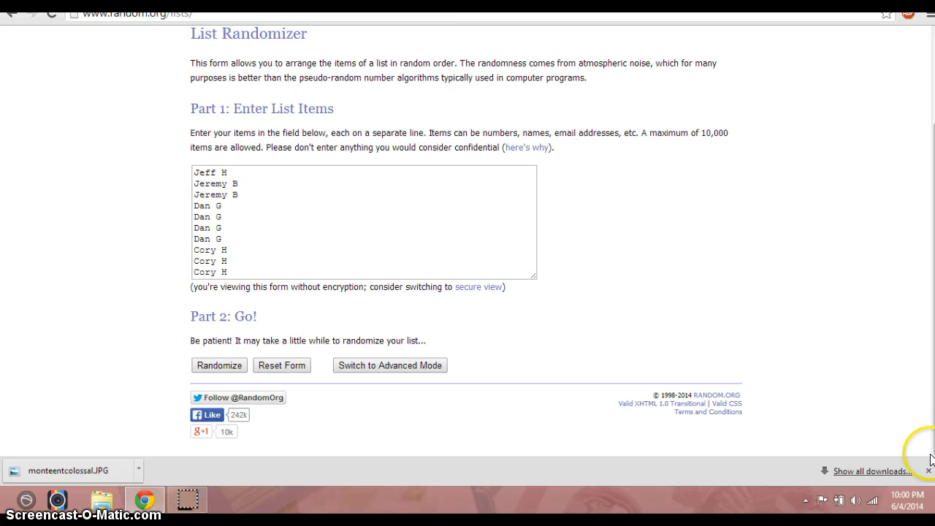
pyautogui.click(908, 499)
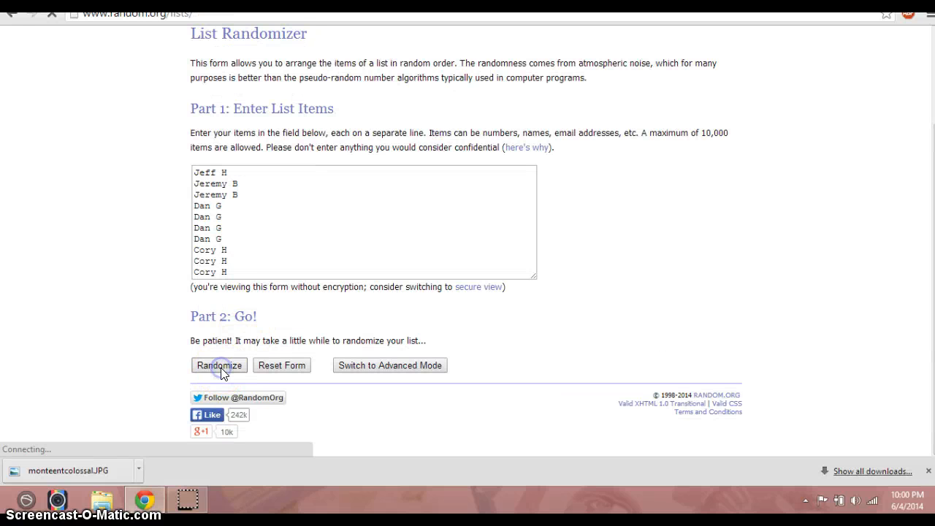
pyautogui.click(218, 366)
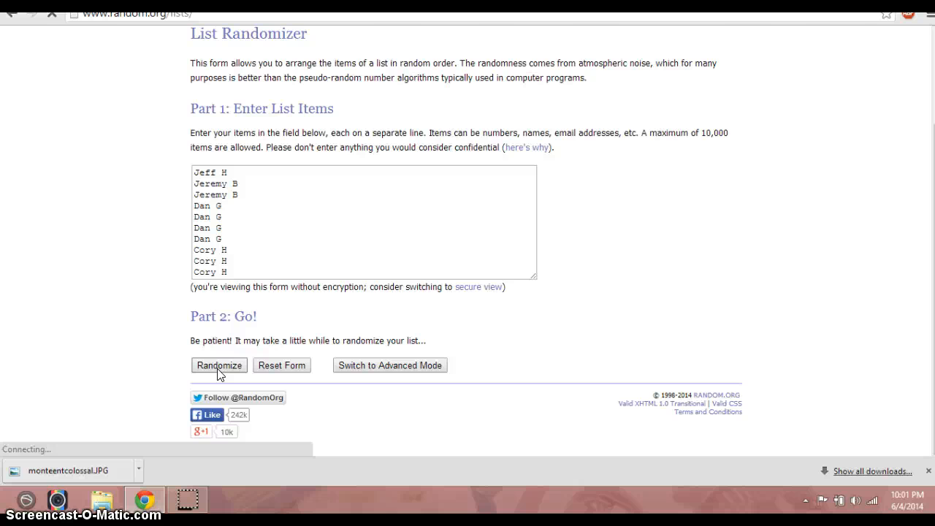
pyautogui.click(218, 365)
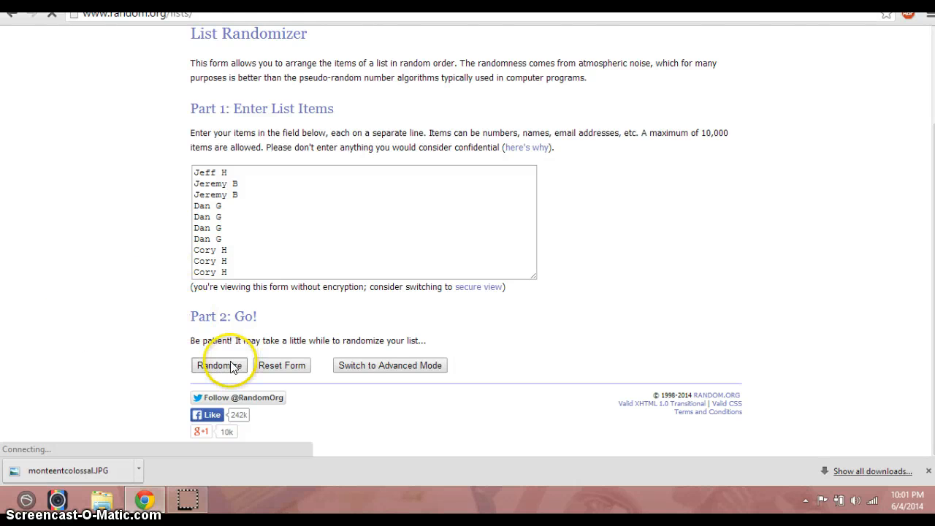
pyautogui.click(219, 365)
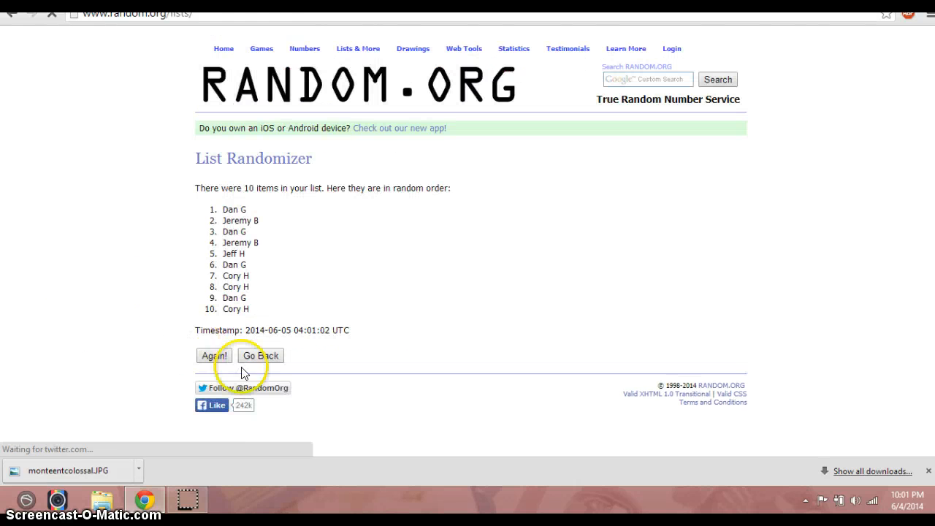
pyautogui.click(215, 355)
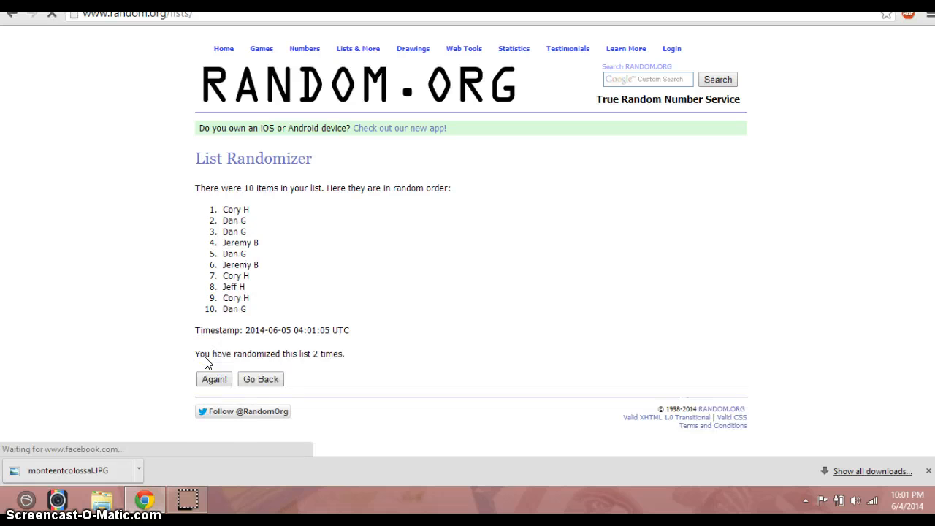
pyautogui.click(213, 379)
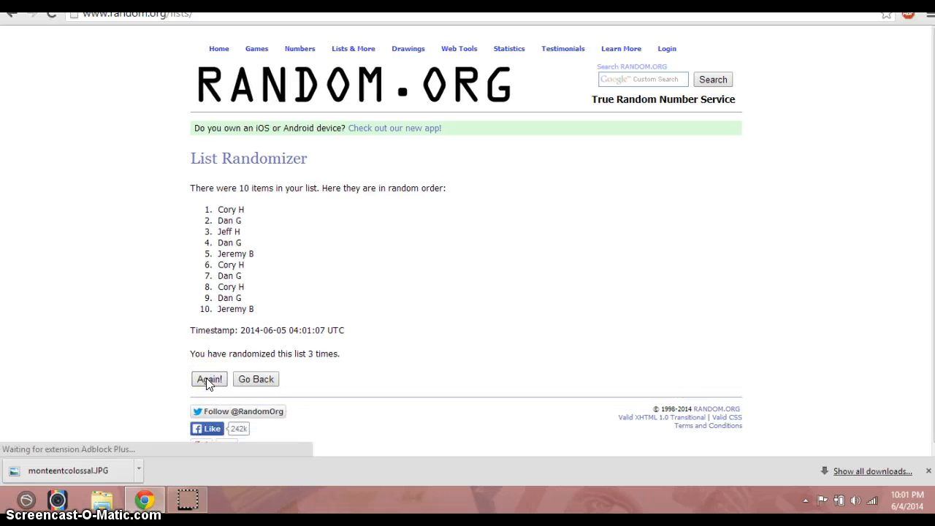
pyautogui.click(209, 379)
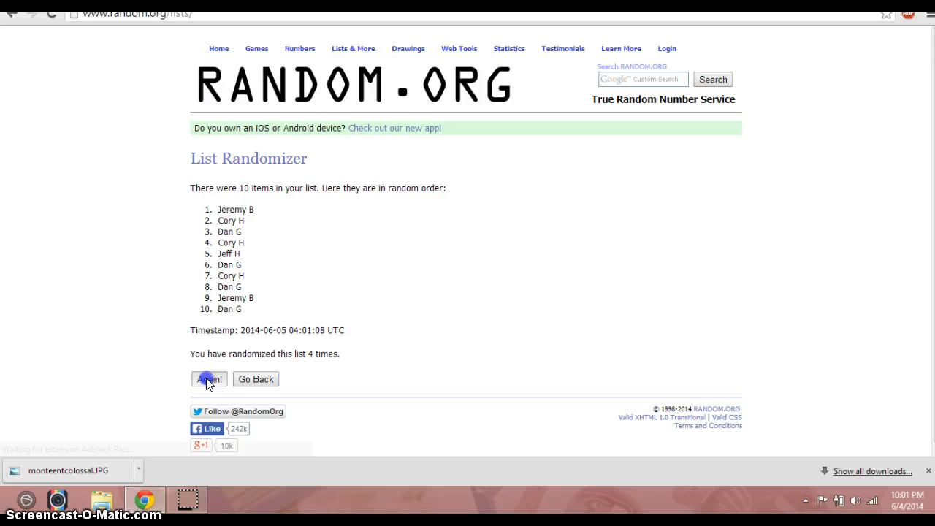
pyautogui.click(208, 378)
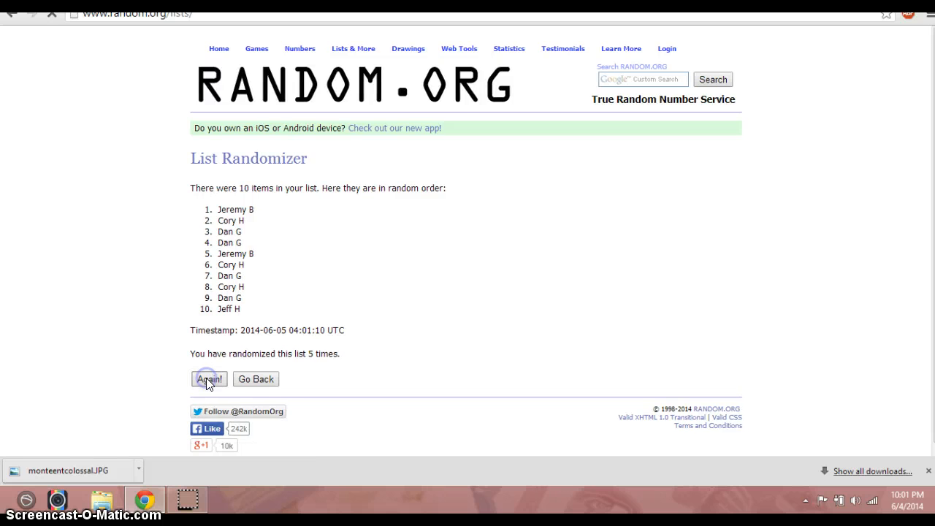
pyautogui.click(208, 379)
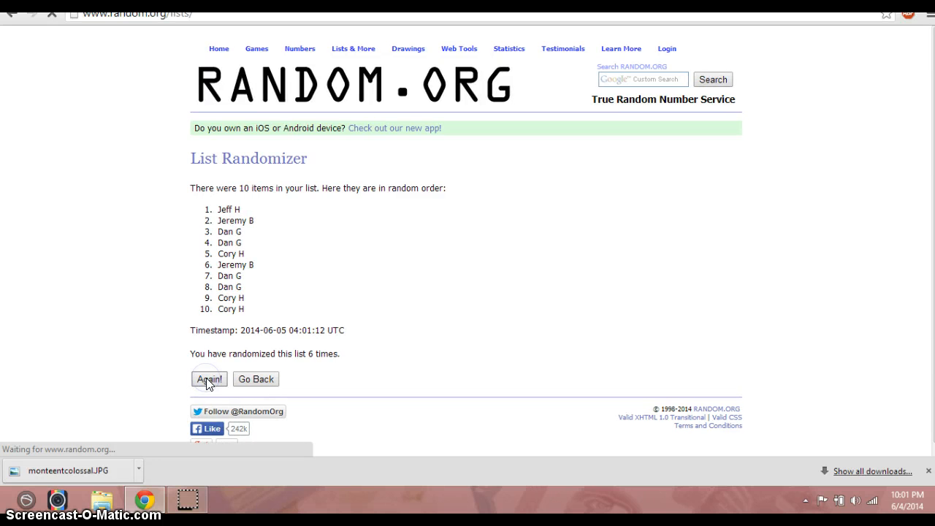
pyautogui.click(209, 378)
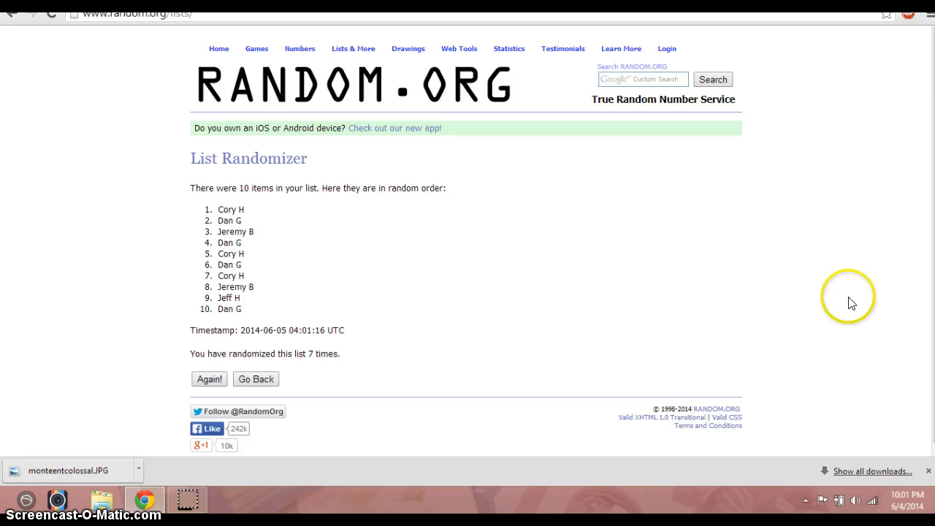
pyautogui.click(891, 496)
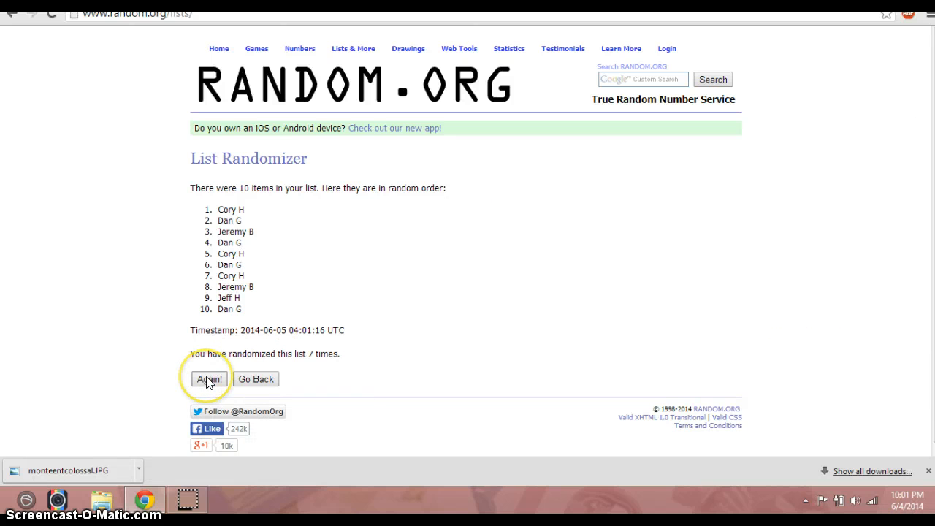
pyautogui.click(209, 378)
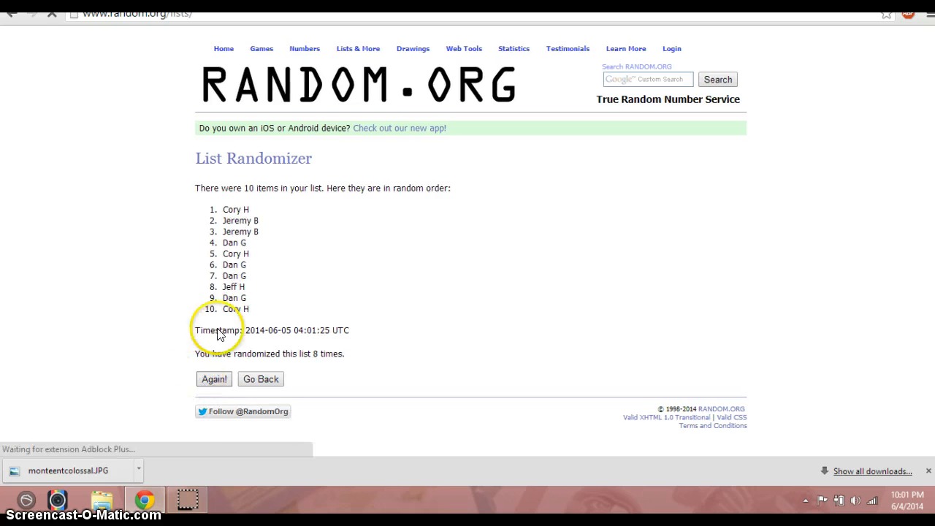